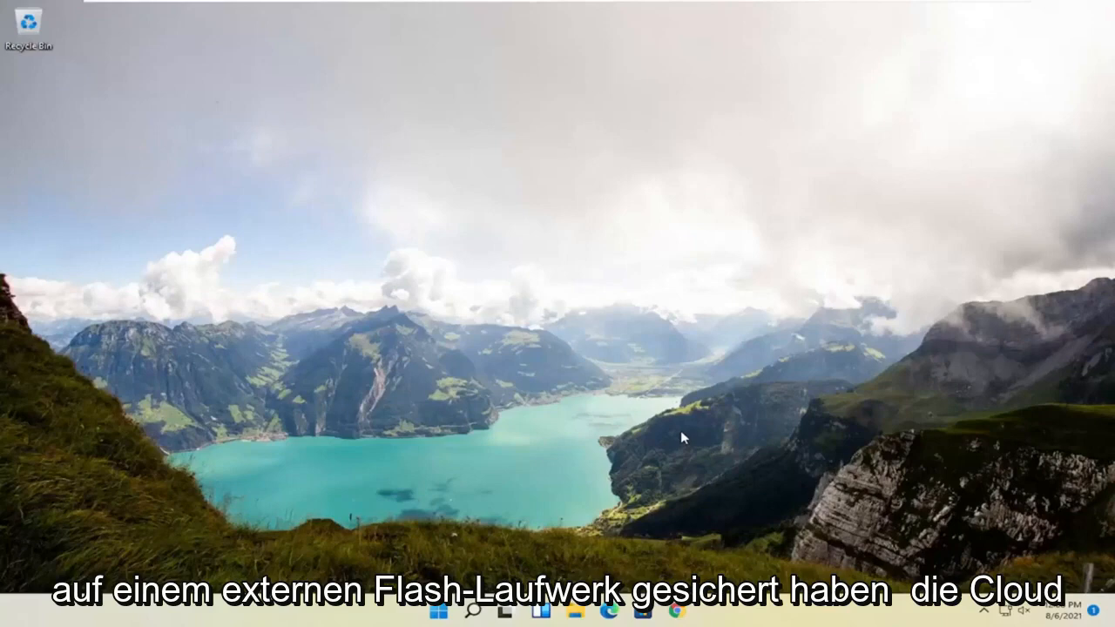
mouse_move(461, 309)
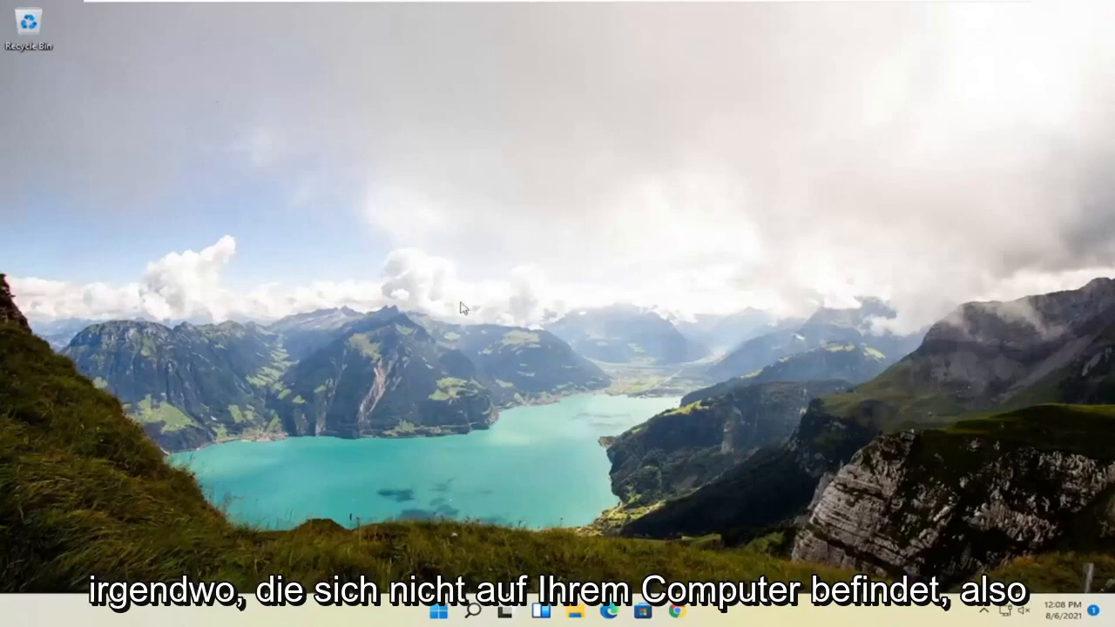
mouse_move(415, 386)
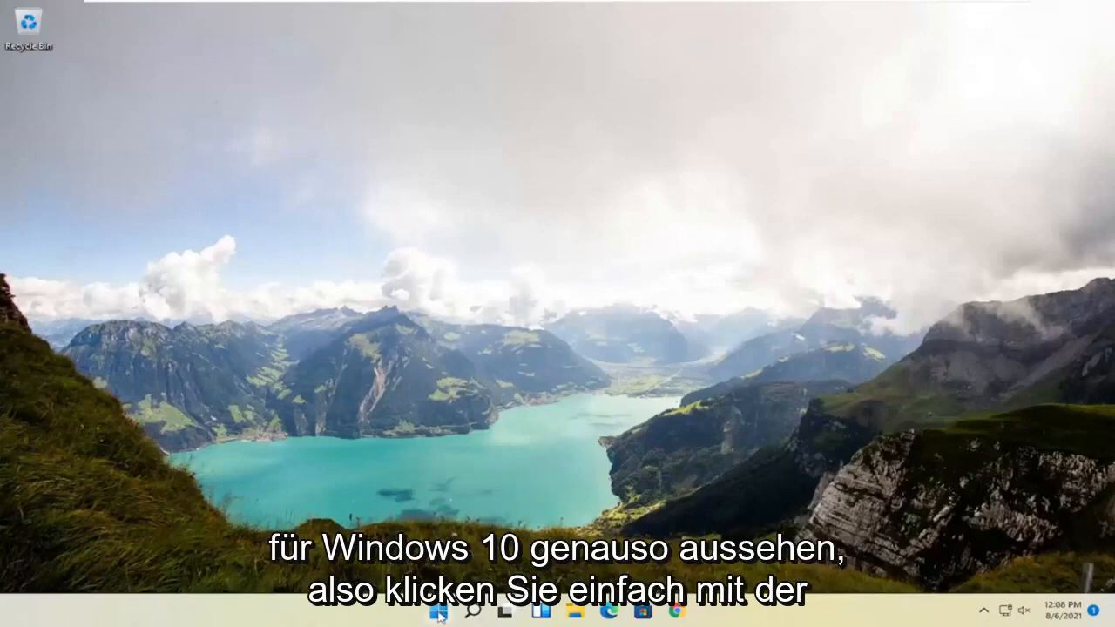
- Open the recovery Command Prompt via Troubleshoot and Advanced options
right_click(439, 609)
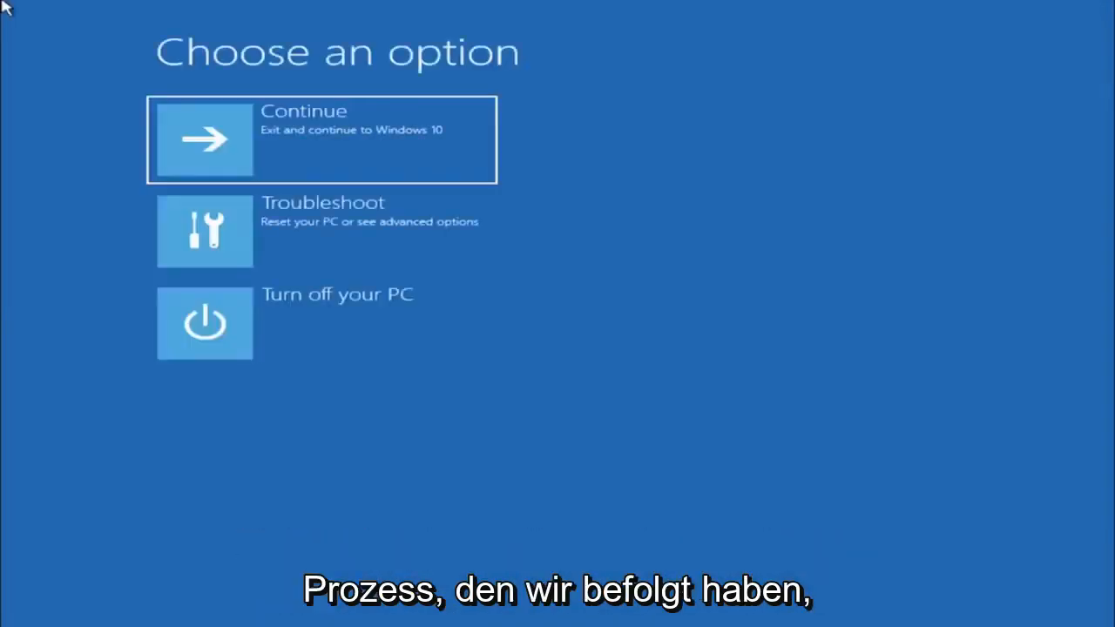
mouse_move(394, 277)
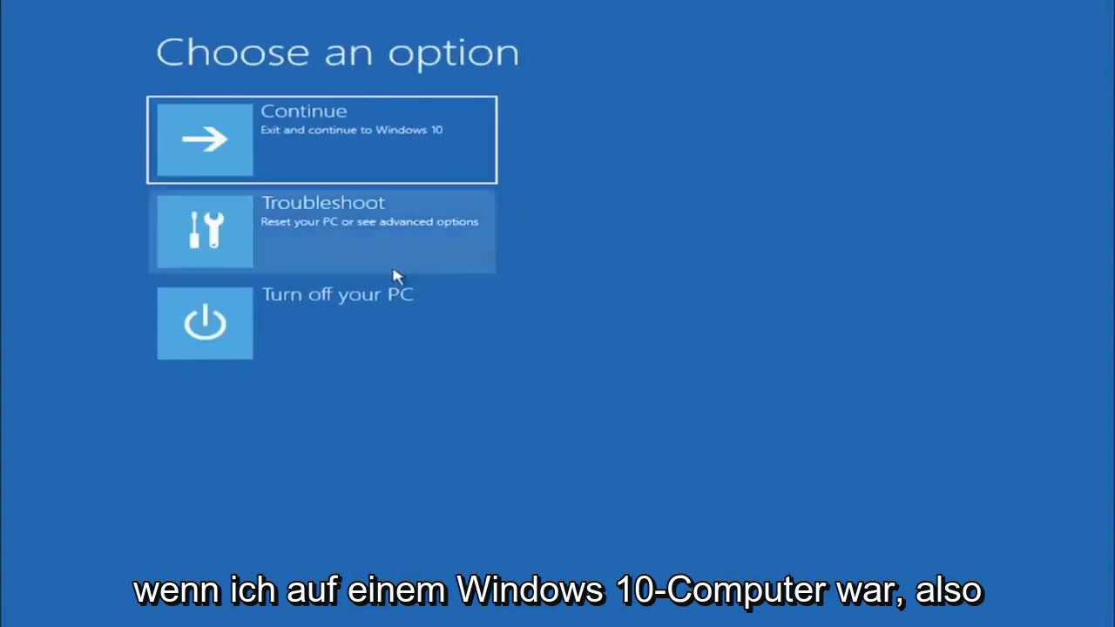
mouse_move(318, 259)
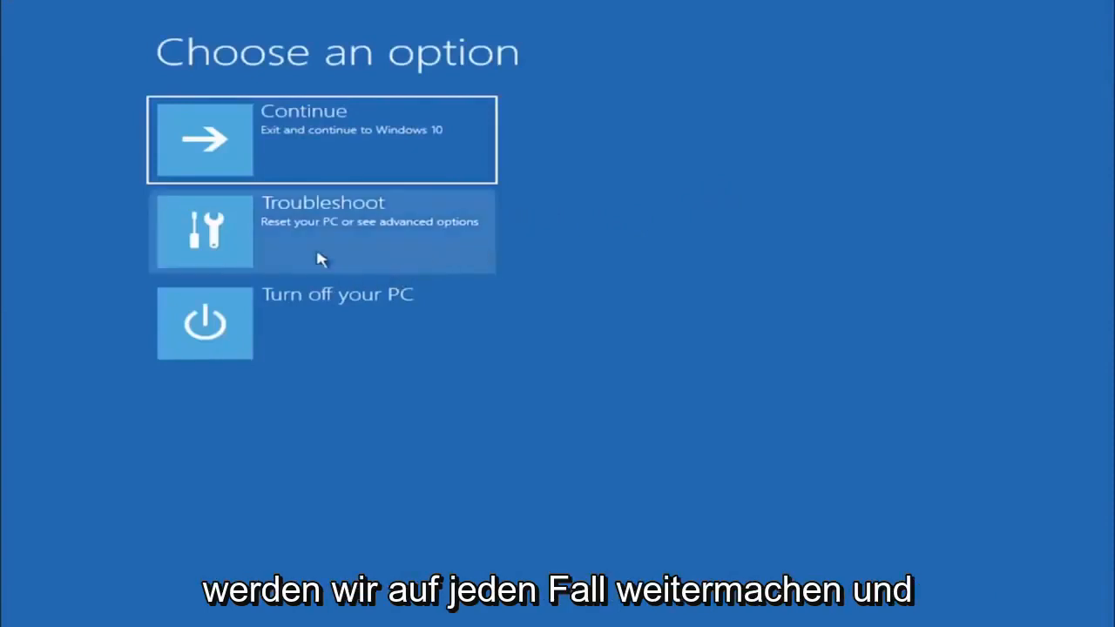
mouse_move(366, 222)
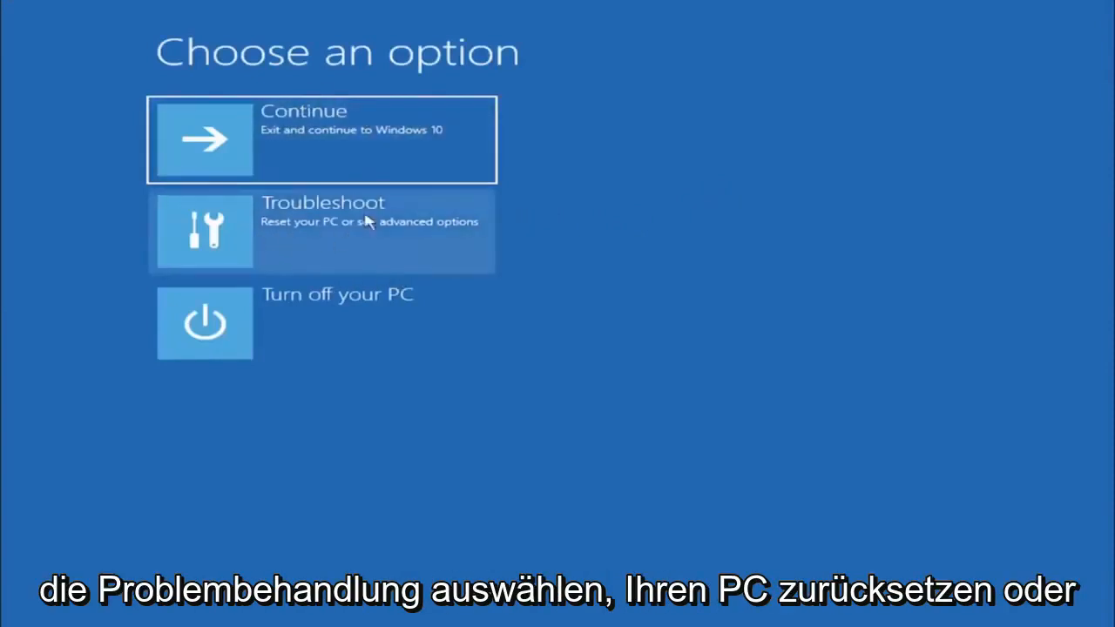
left_click(322, 230)
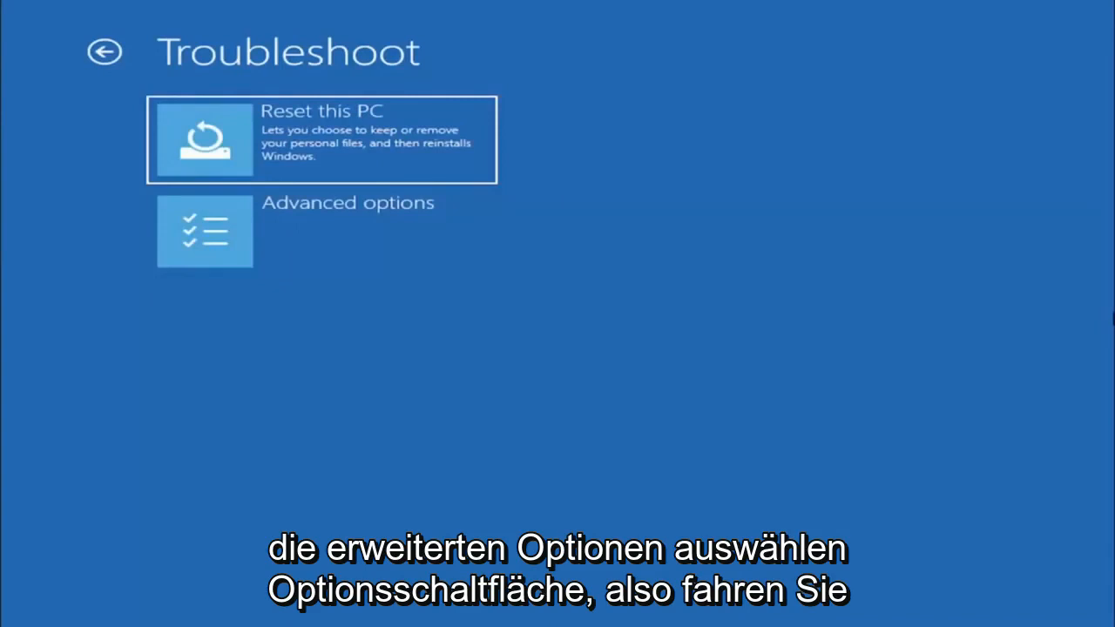
mouse_move(305, 244)
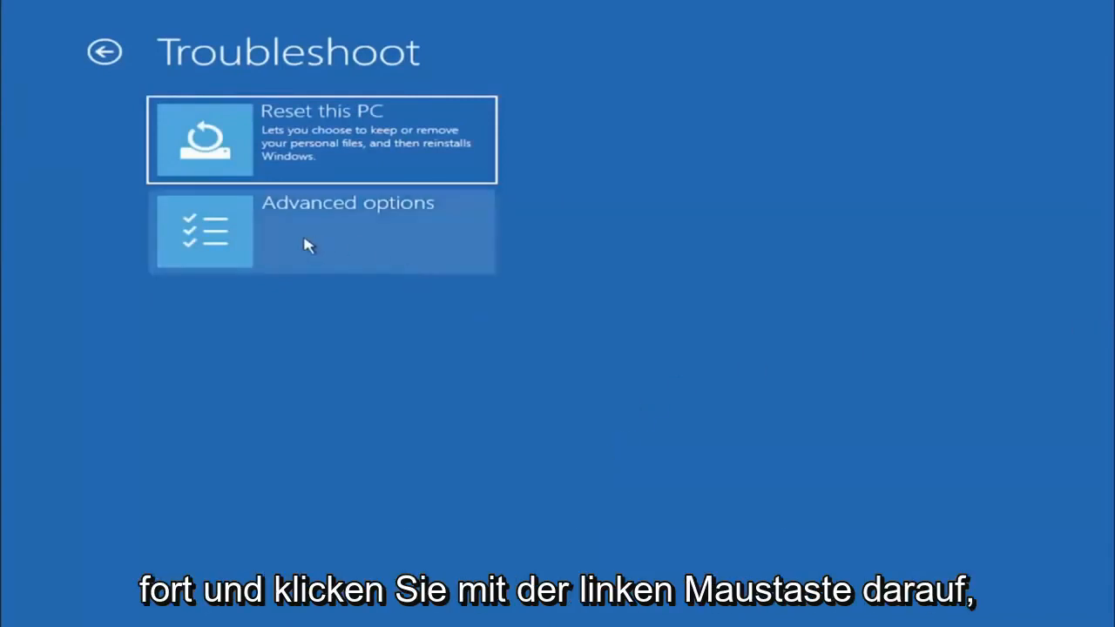
left_click(321, 231)
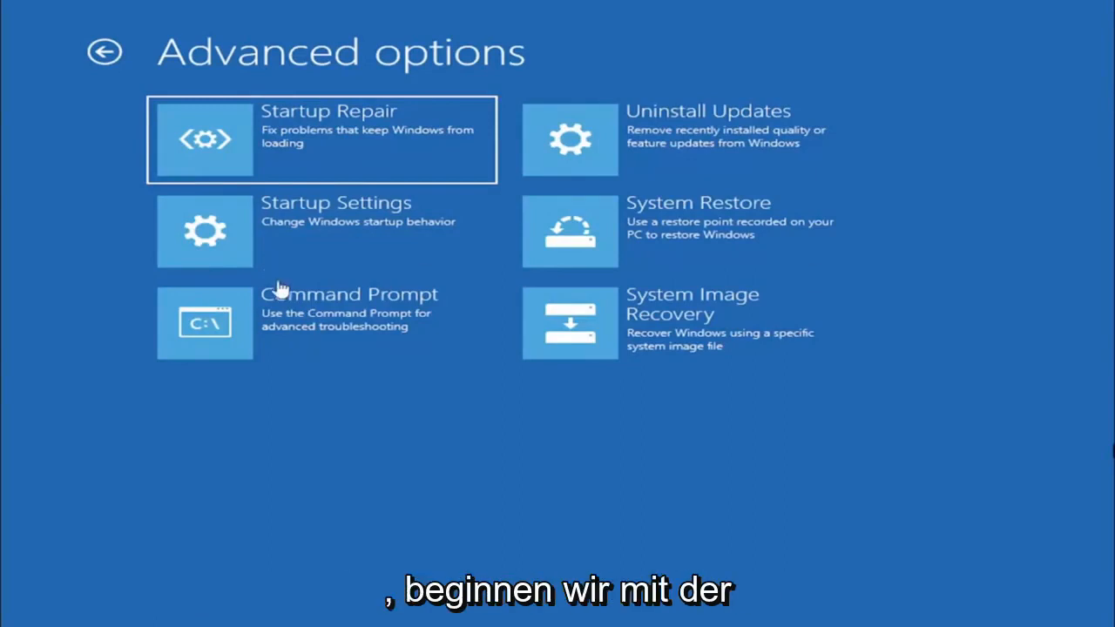
left_click(205, 323)
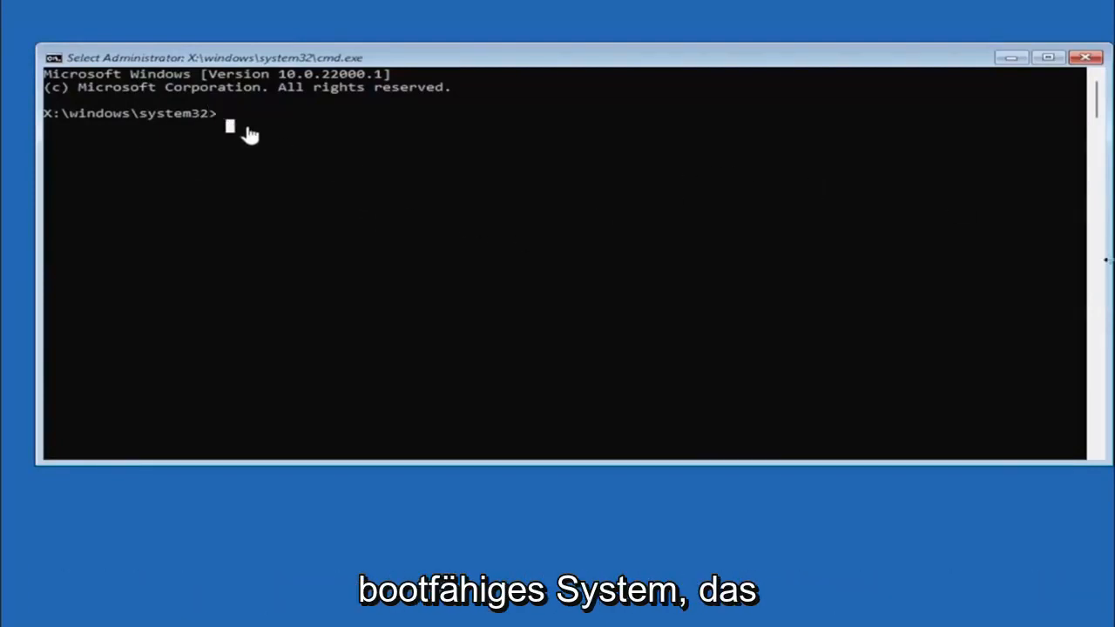
mouse_move(241, 384)
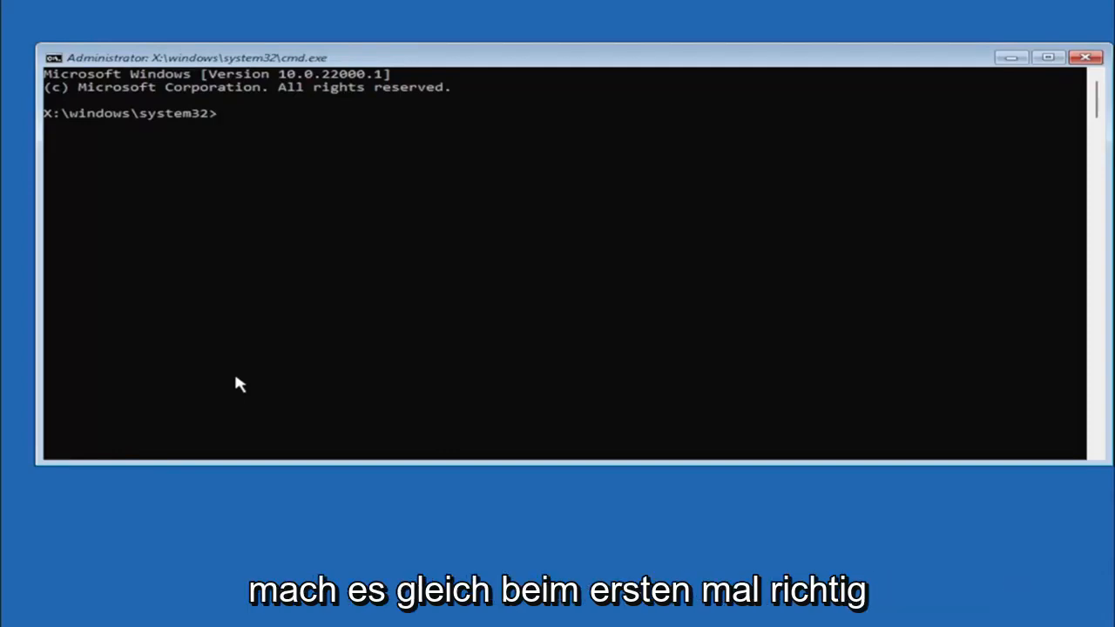
- Enter the command 'mbr2gpt.exe /convert' at the recovery prompt
type("m")
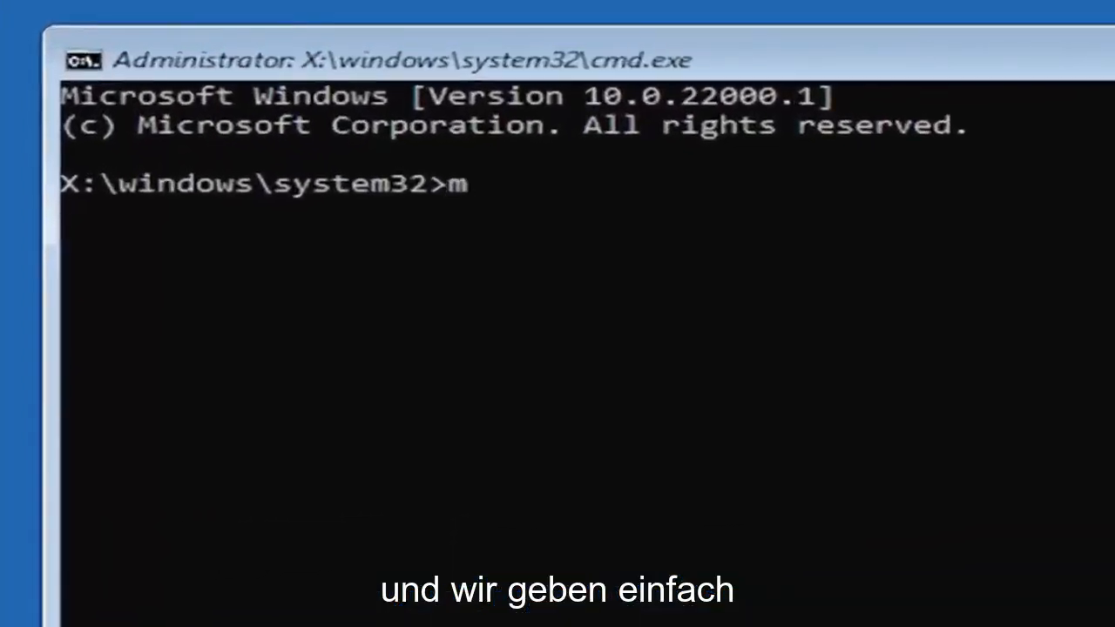
type("br2")
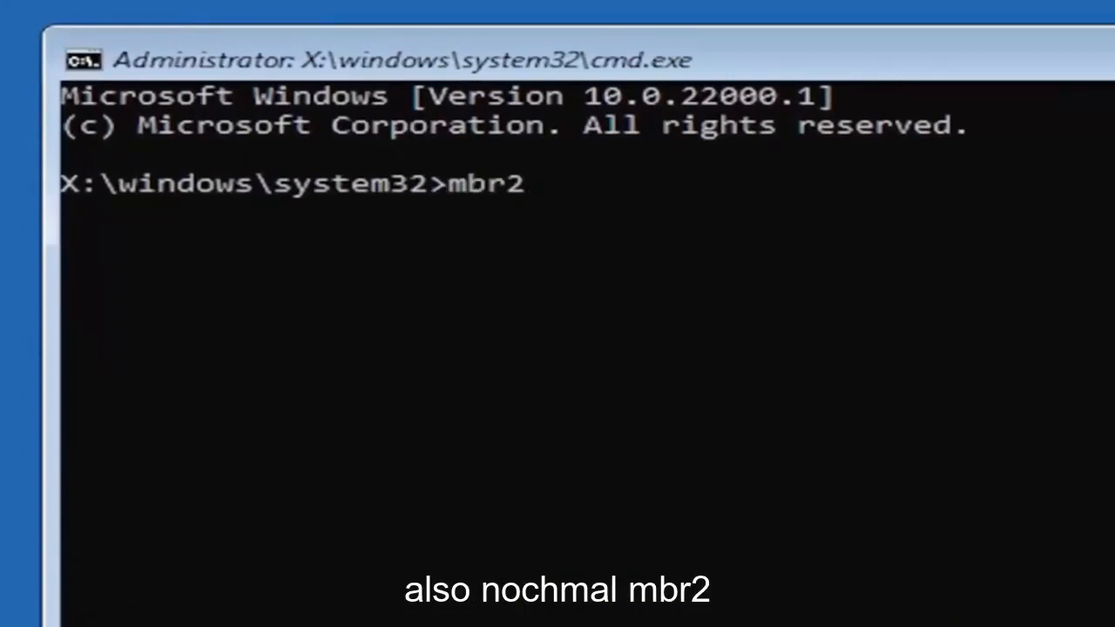
type("gpt.")
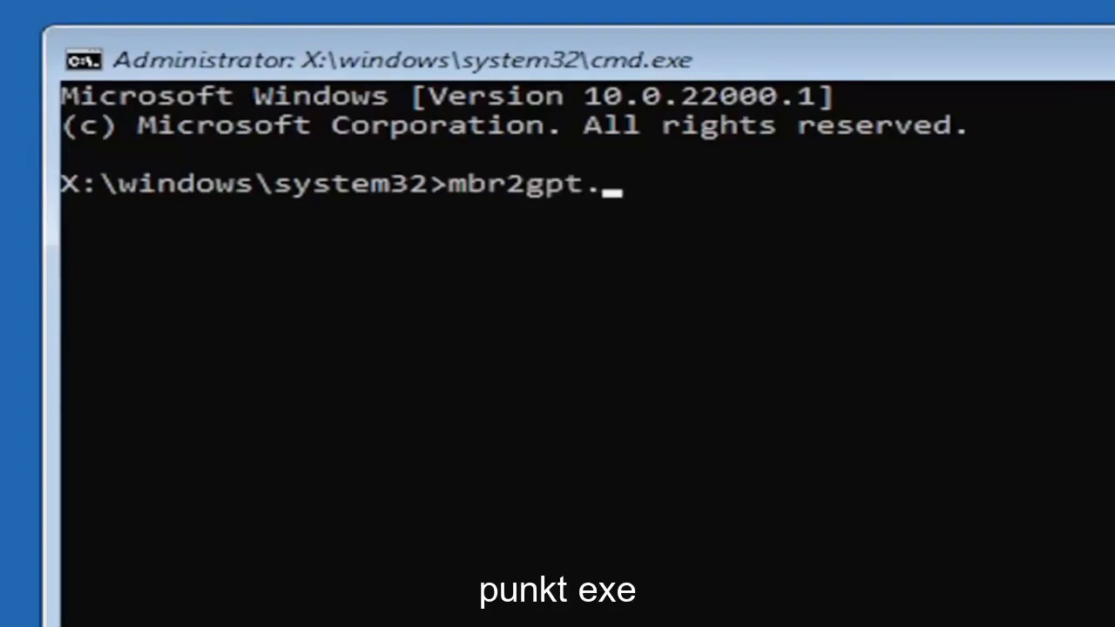
type("exe")
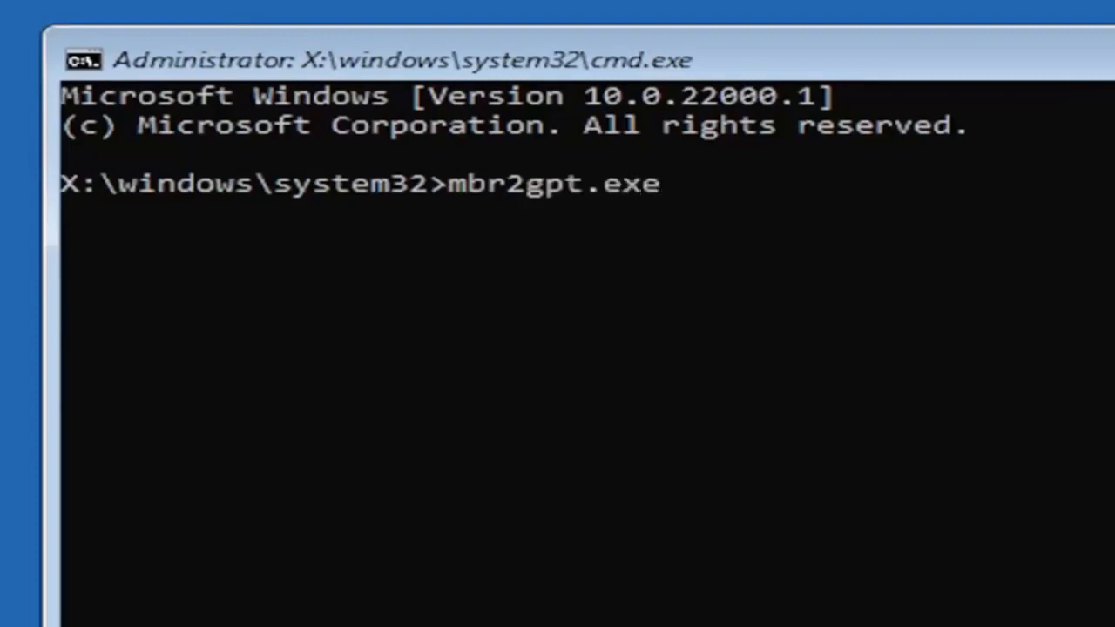
type("/conve")
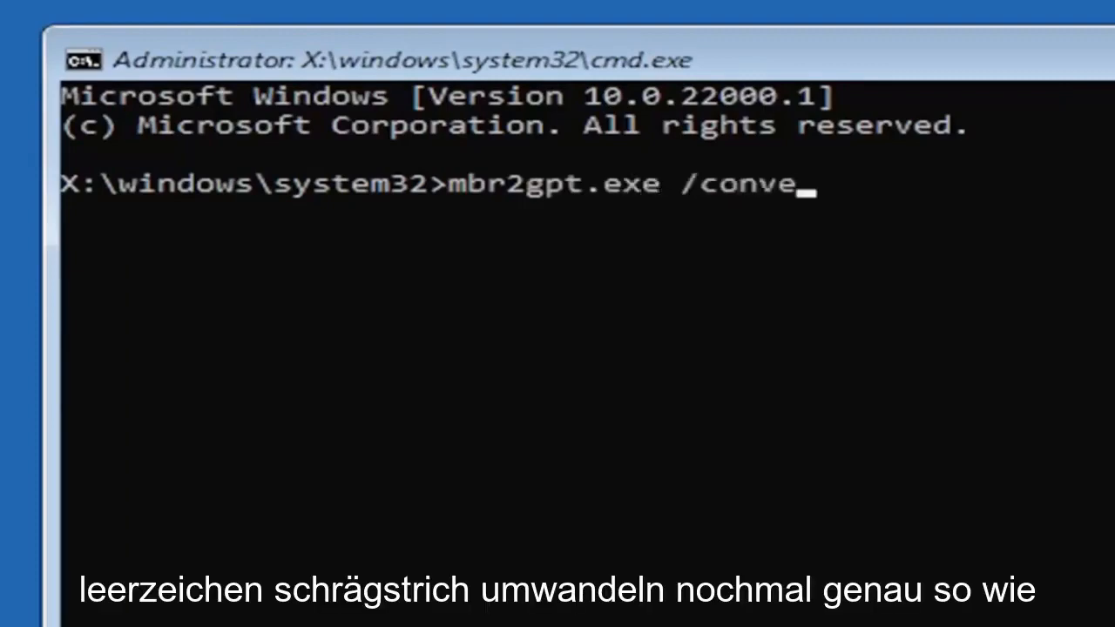
type("rt")
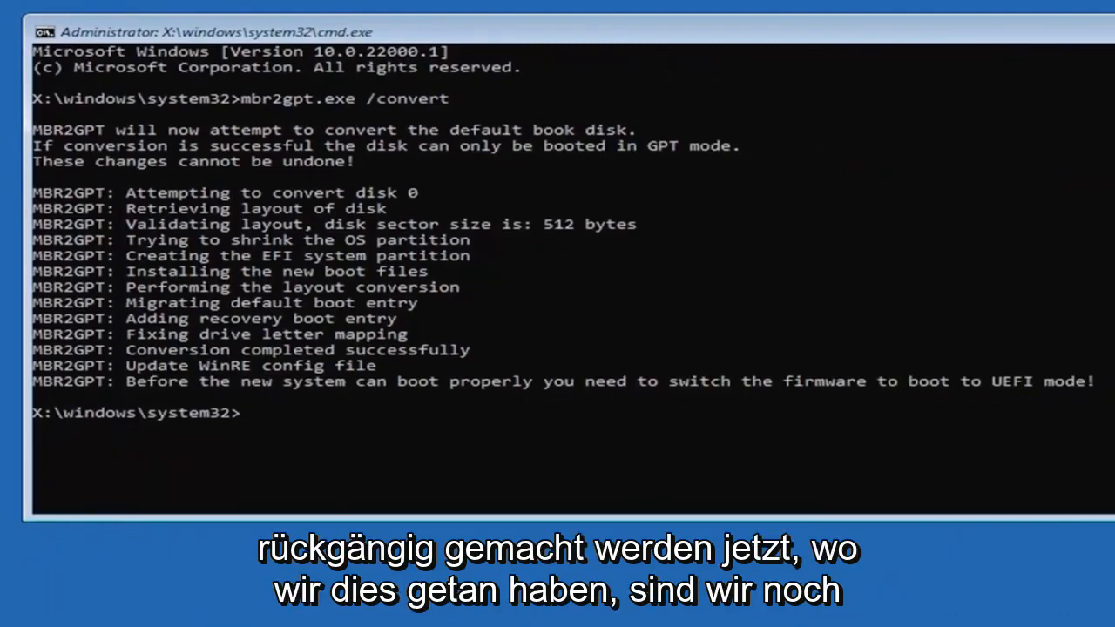
mouse_move(939, 365)
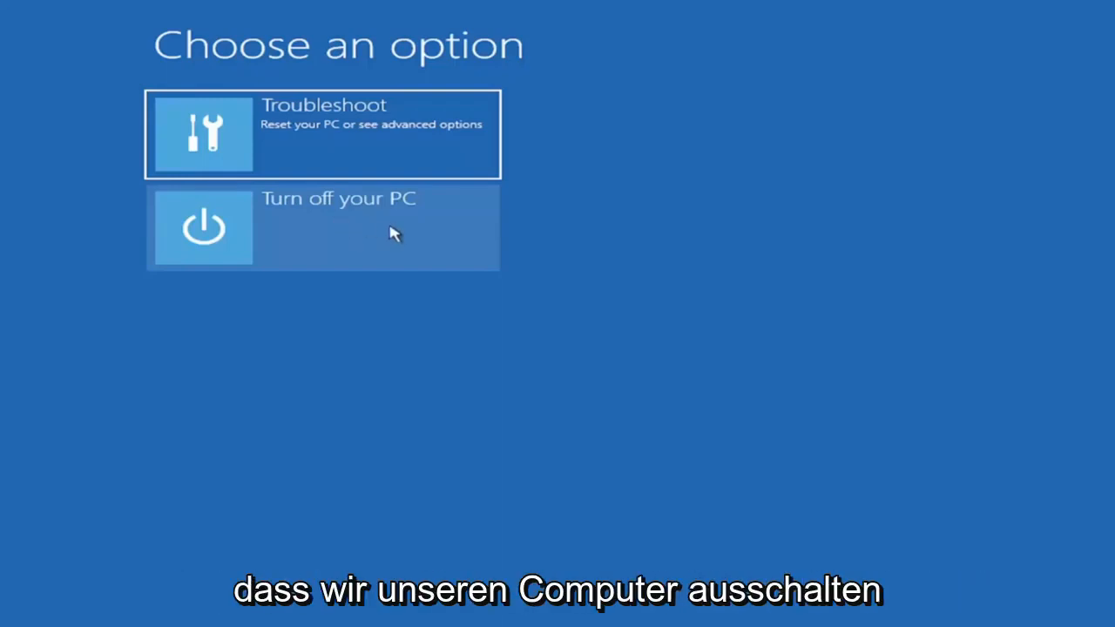
mouse_move(366, 240)
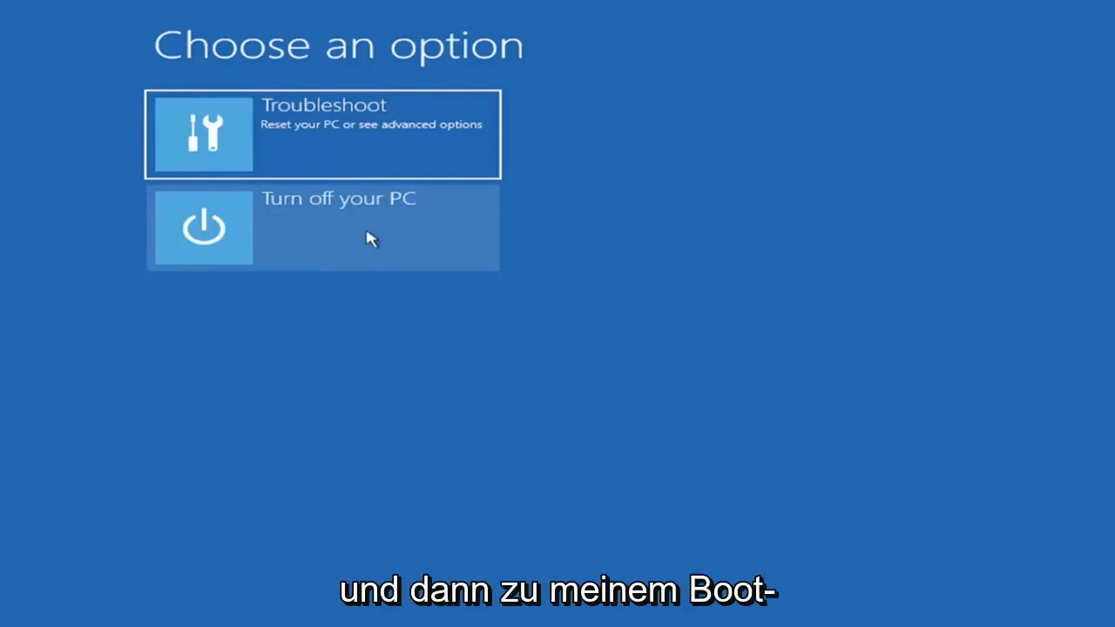
mouse_move(354, 236)
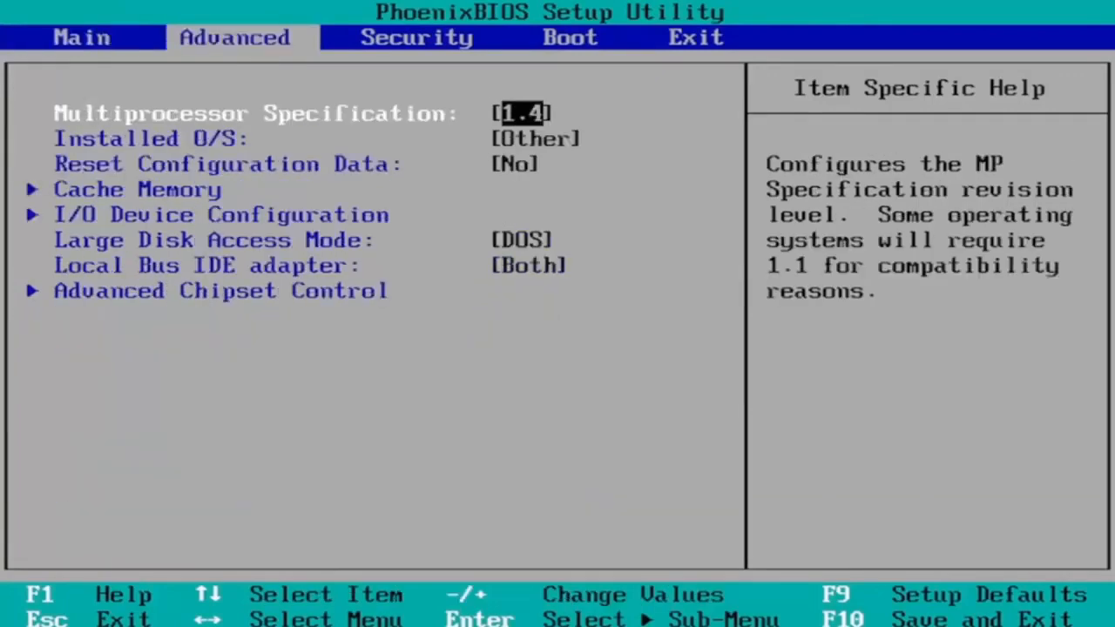
- Save the PhoenixBIOS configuration with F10 and confirm Yes to restart
left_click(570, 38)
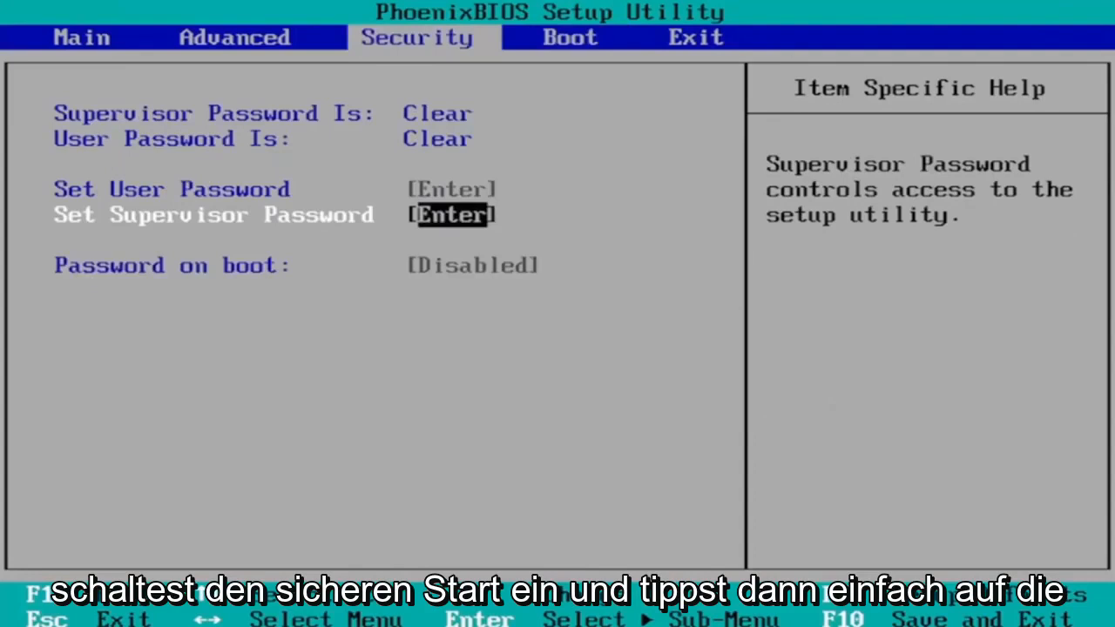
key("f10")
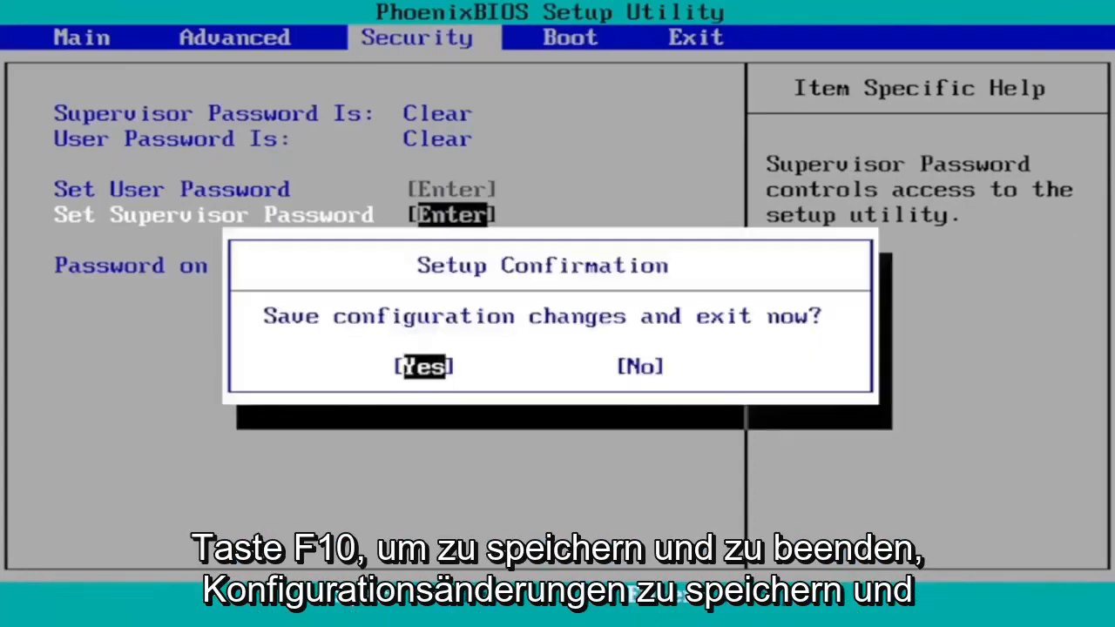
left_click(422, 365)
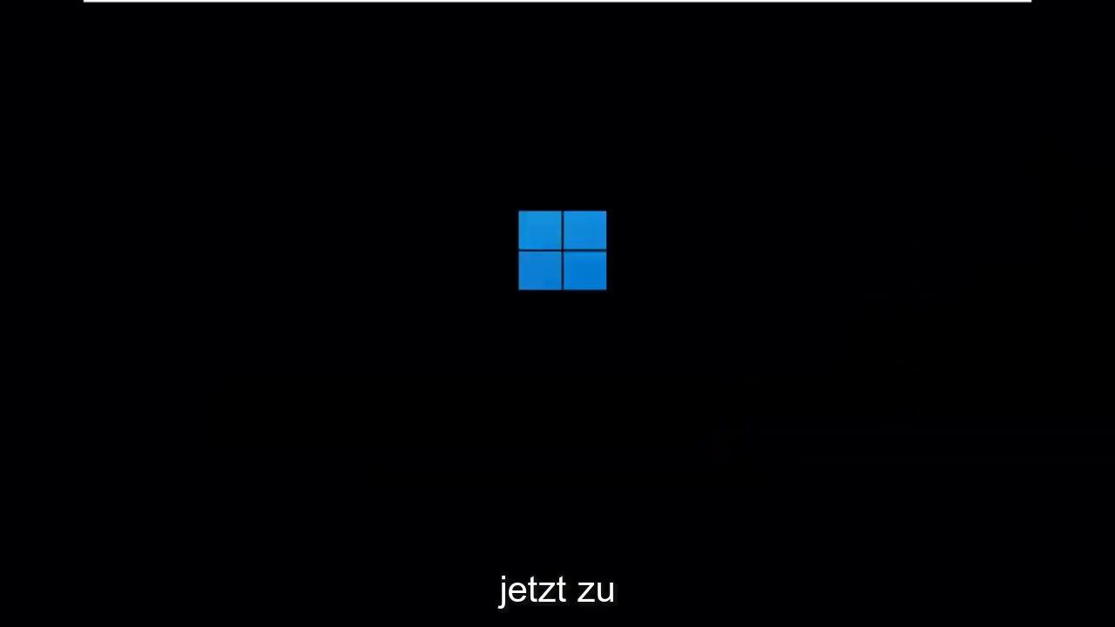